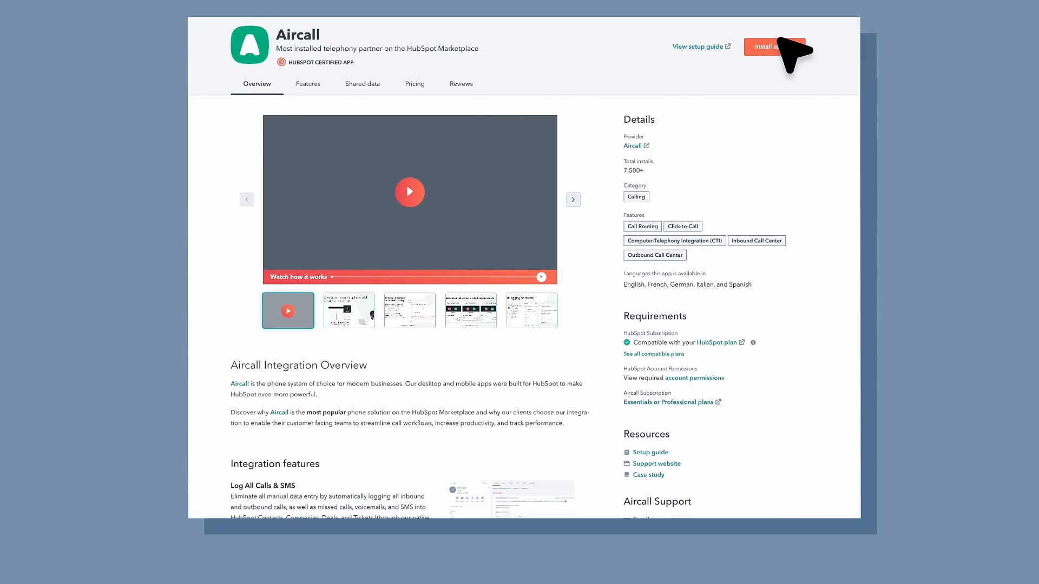
# Install the Aircall app and authorize its access to call information.
pyautogui.click(774, 46)
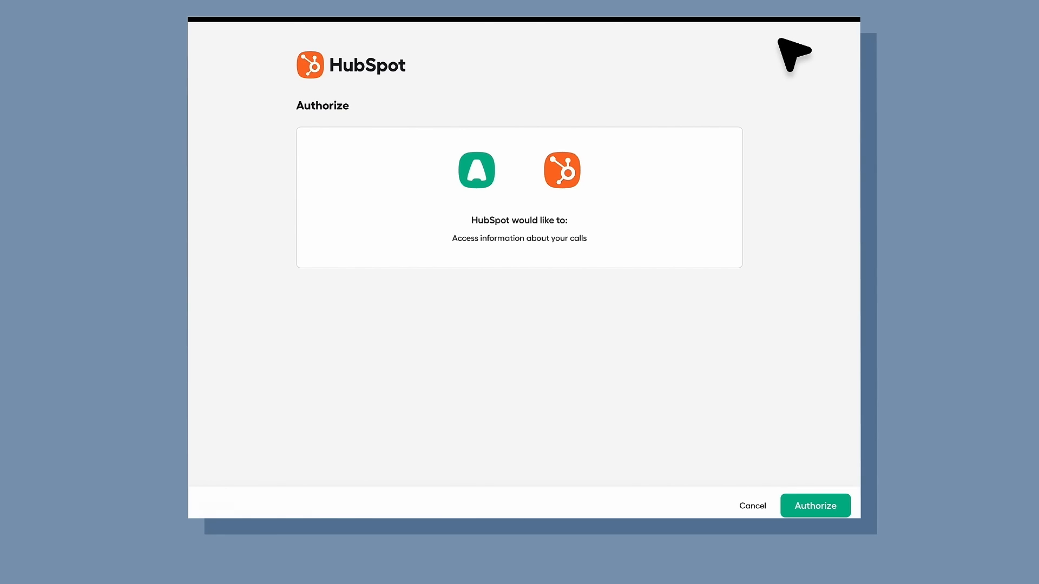
pyautogui.click(815, 506)
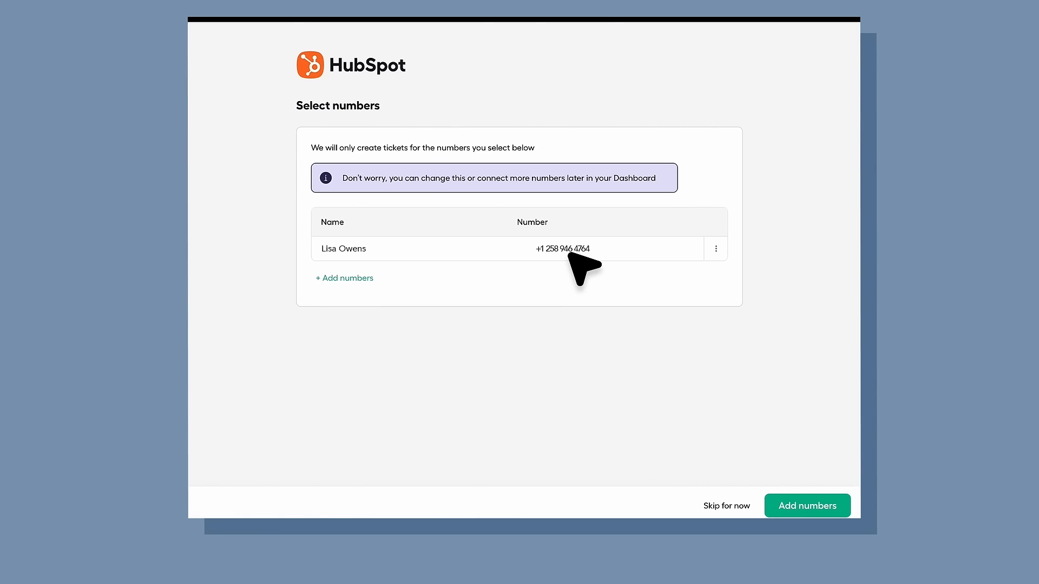
pyautogui.click(807, 506)
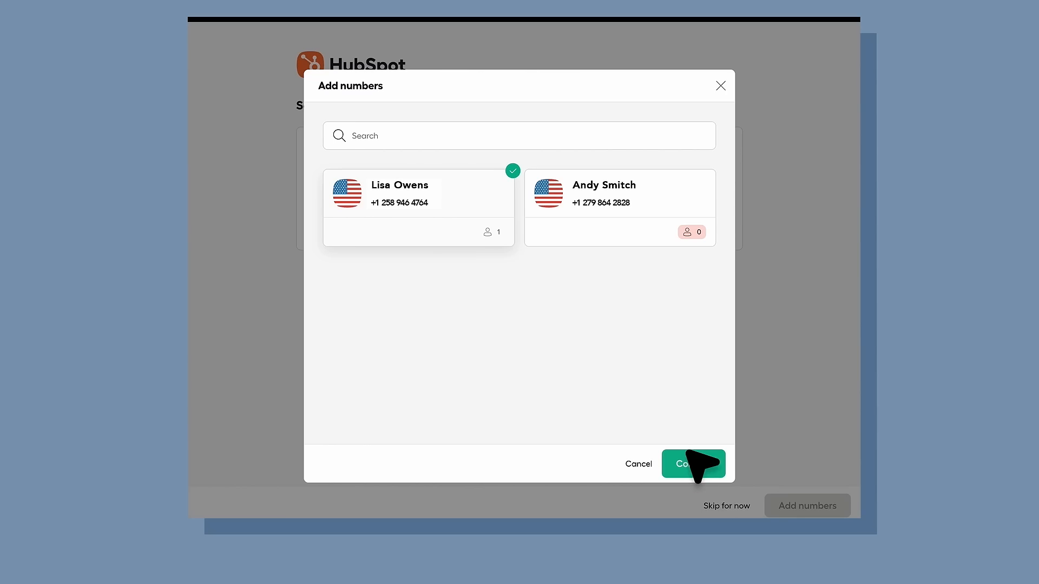
# Connect the chosen phone number to My Demo Account and return to the integrations dashboard.
pyautogui.click(692, 464)
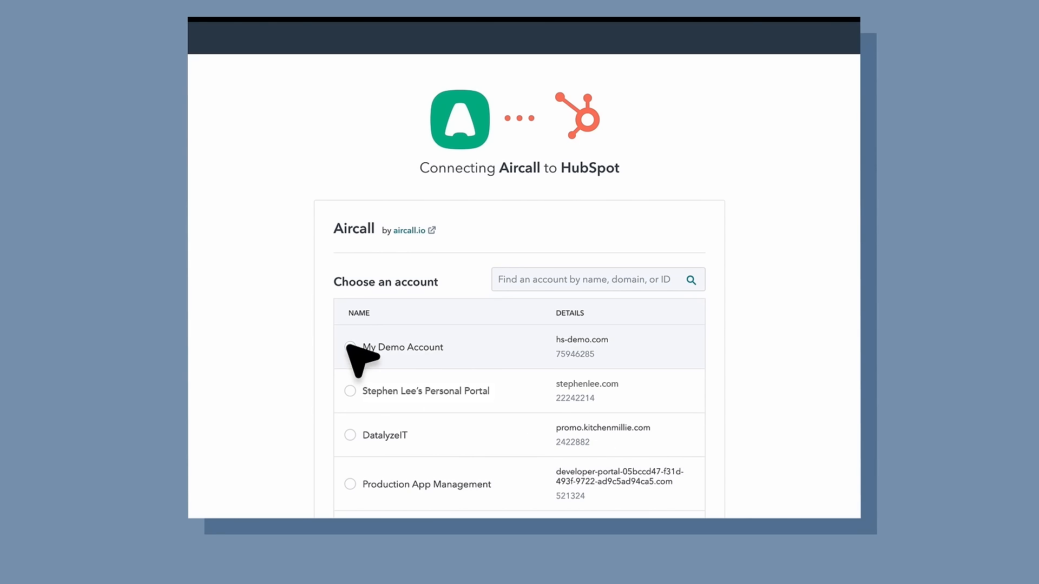
pyautogui.click(350, 347)
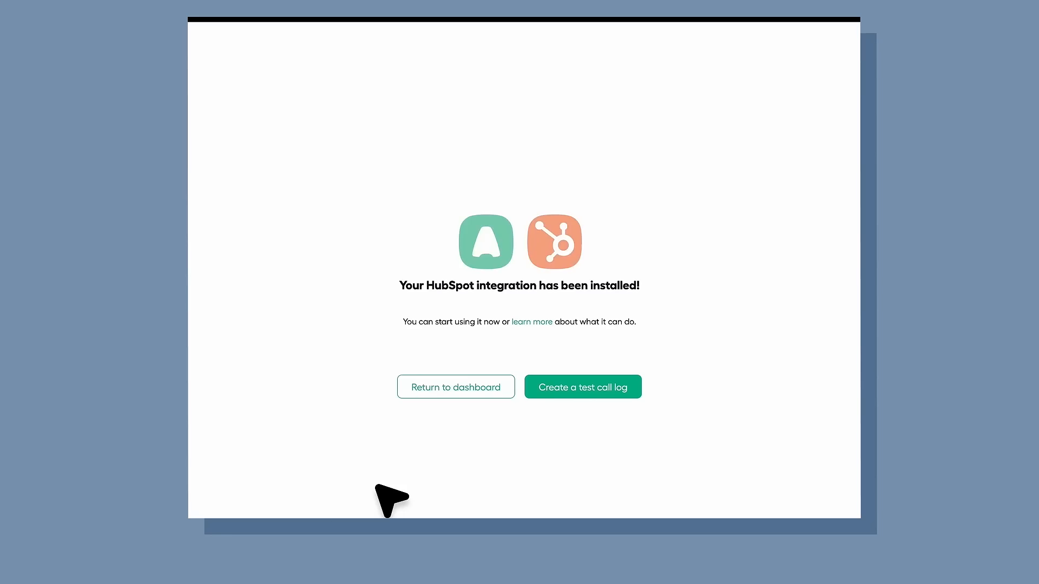
pyautogui.click(456, 386)
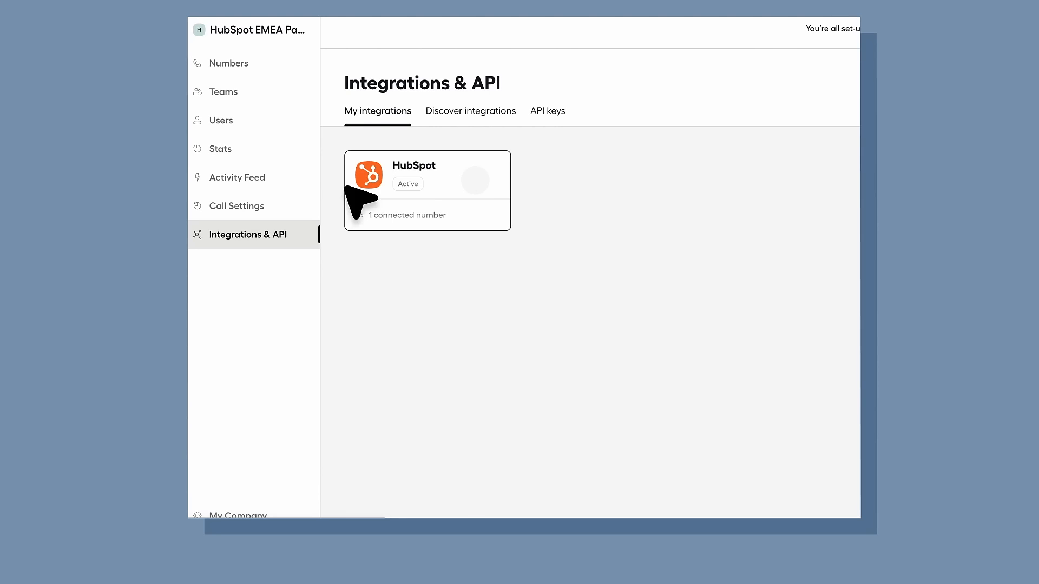
# Open the HubSpot integration card and scroll to its Call Outcome settings.
pyautogui.click(426, 190)
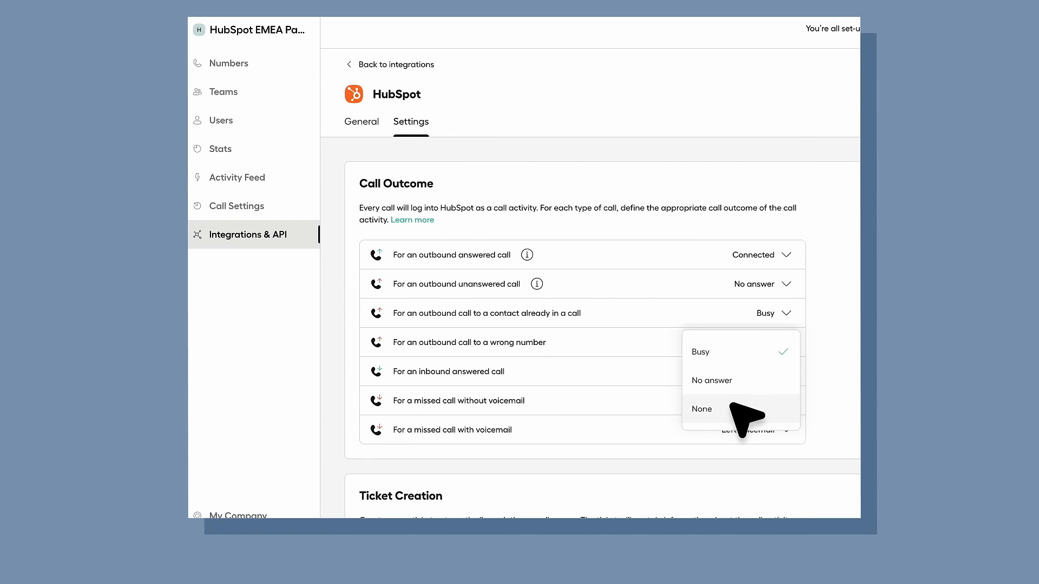
pyautogui.scroll(-3)
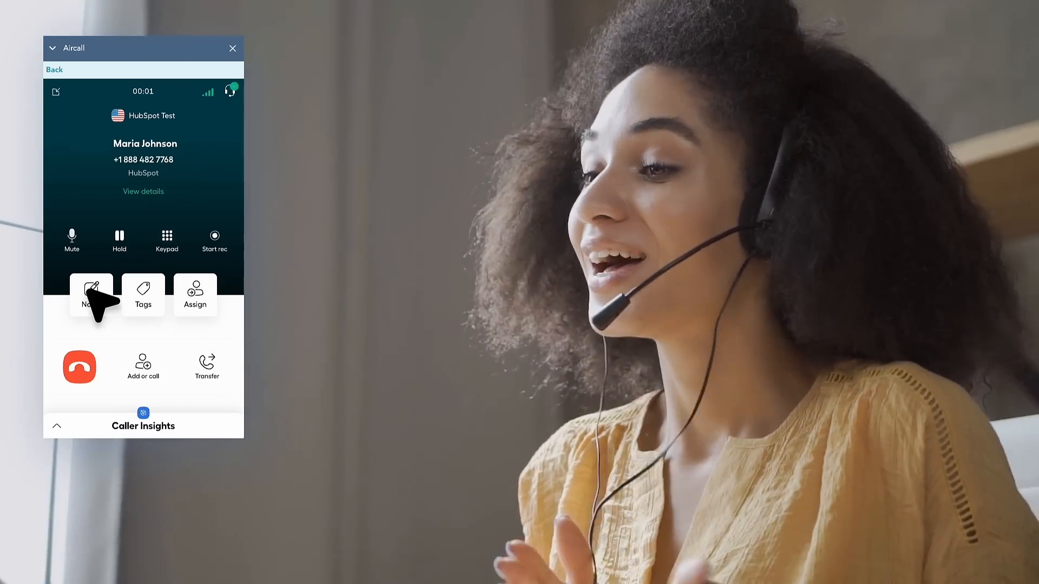
# Start a note for the ongoing call with the HubSpot test contact.
pyautogui.click(91, 295)
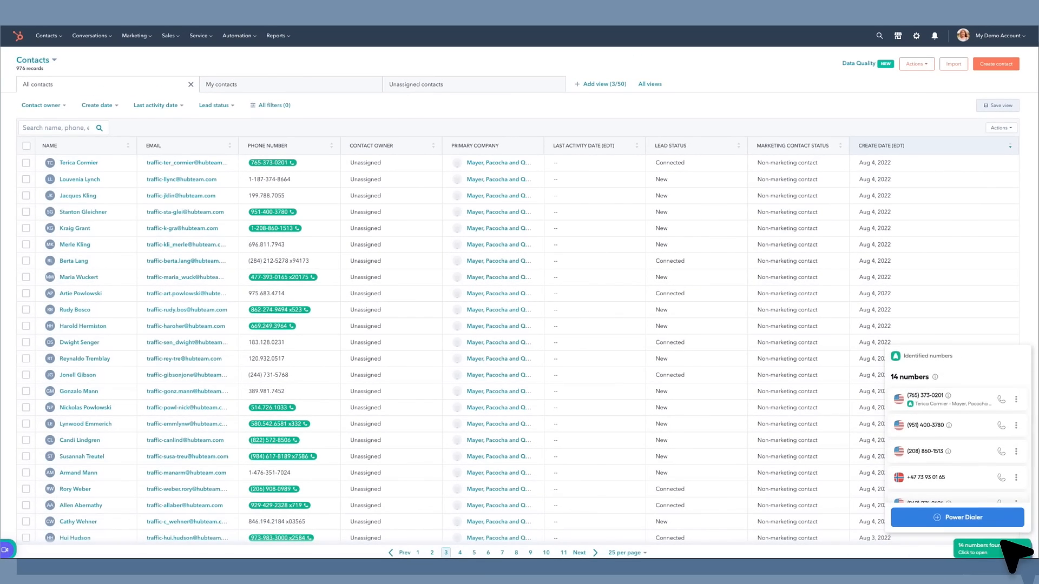
# Send the 14 identified contact numbers to the Aircall Power Dialer list.
pyautogui.click(957, 517)
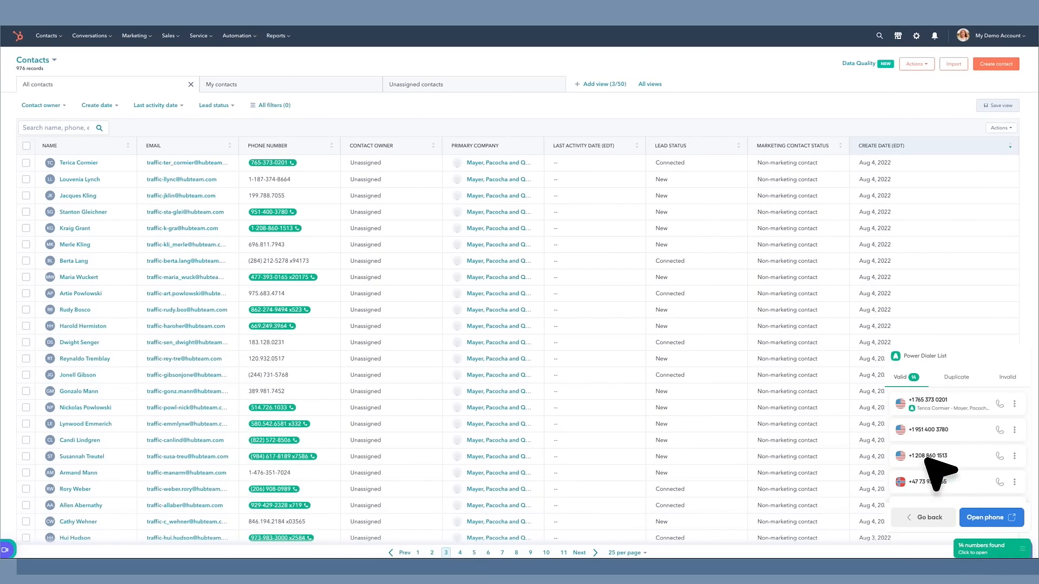
pyautogui.moveTo(992, 517)
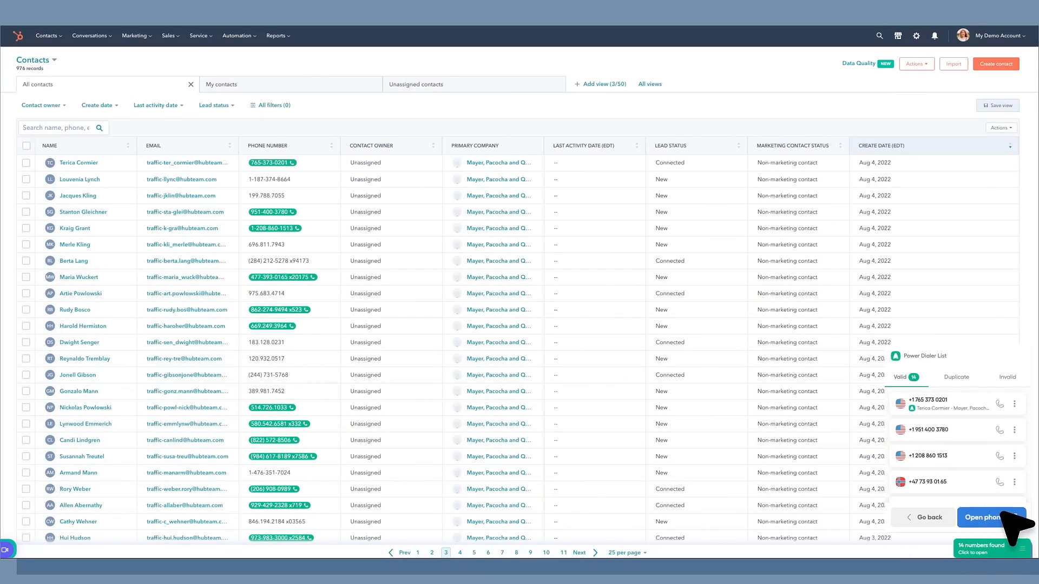